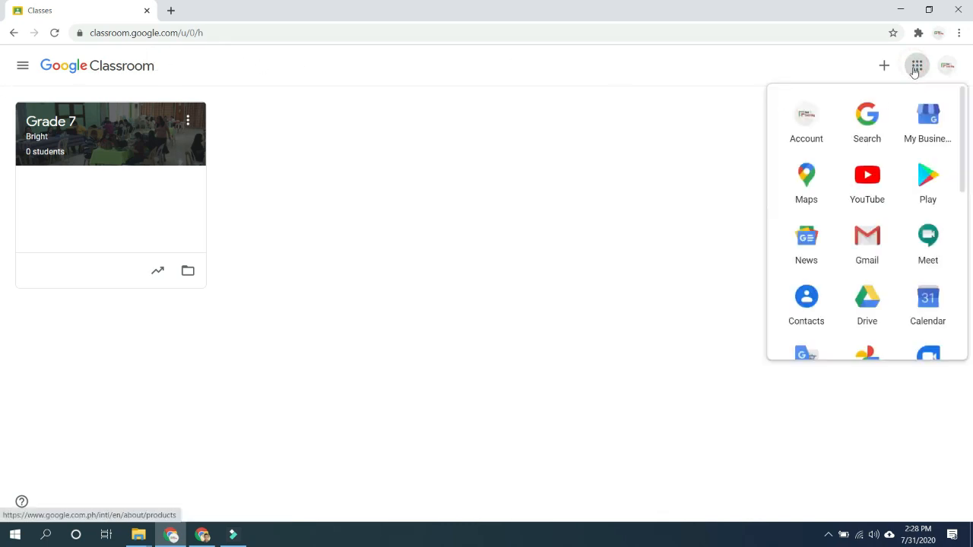
Dismiss the Google apps list and open the Grade 7 Bright class.
{"action": "scroll", "scroll_direction": "down", "scroll_amount": 3}
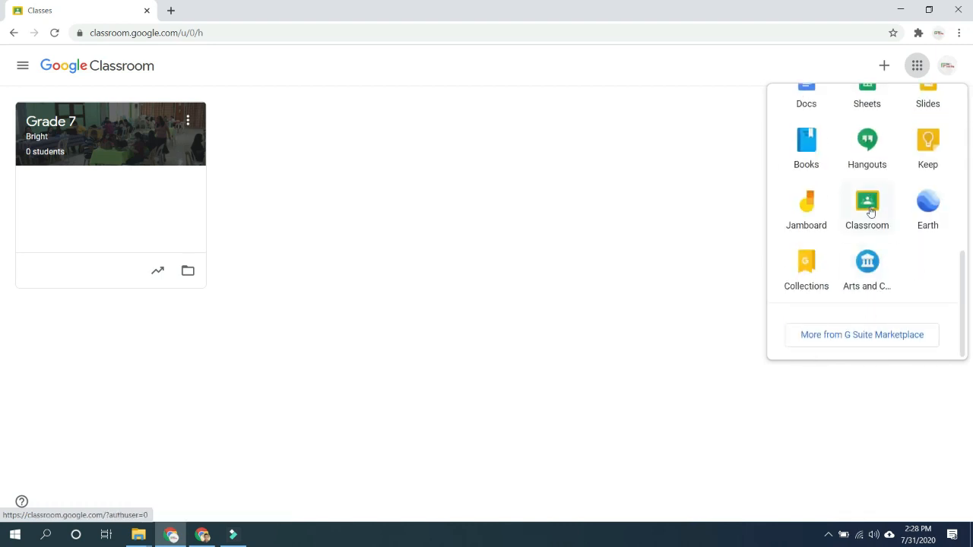
{"action": "left_click", "coordinate": [585, 199]}
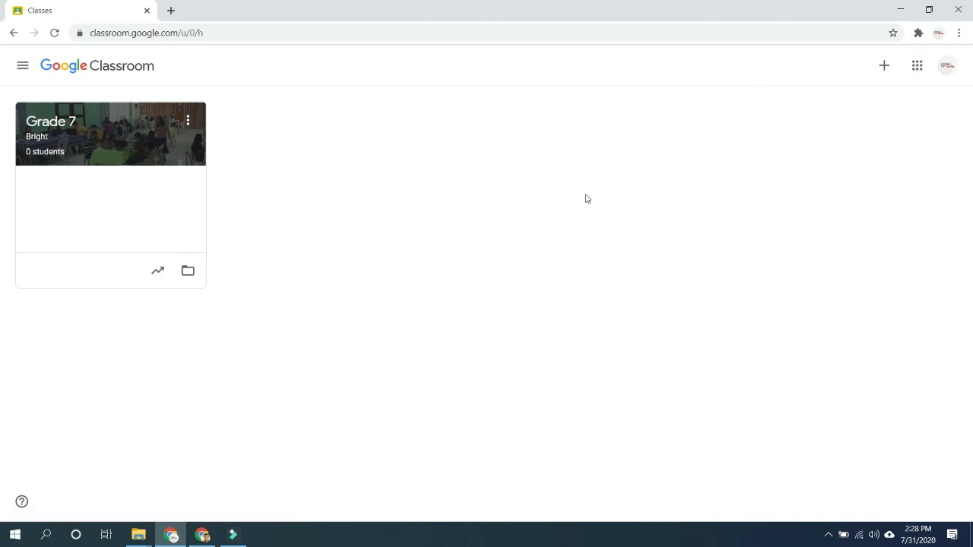
{"action": "mouse_move", "coordinate": [124, 120]}
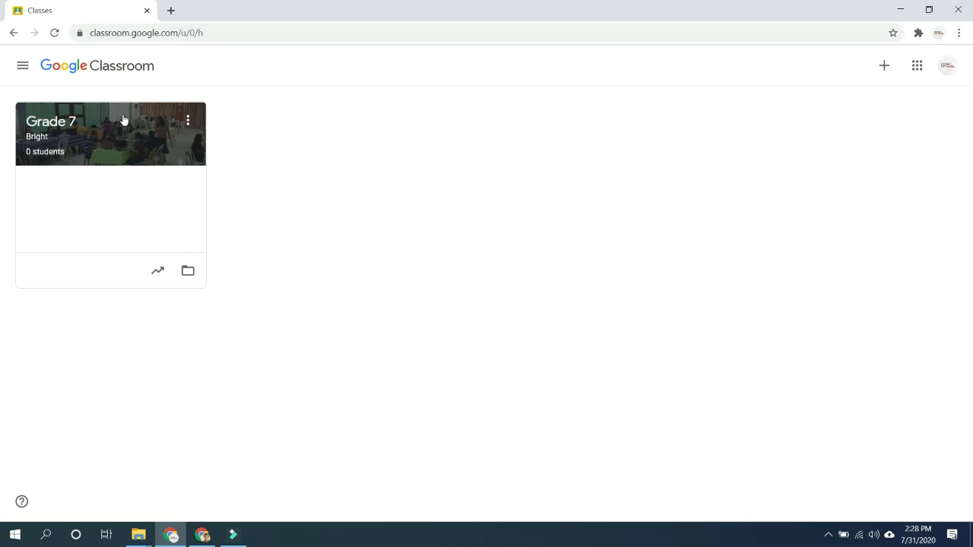
{"action": "mouse_move", "coordinate": [294, 158]}
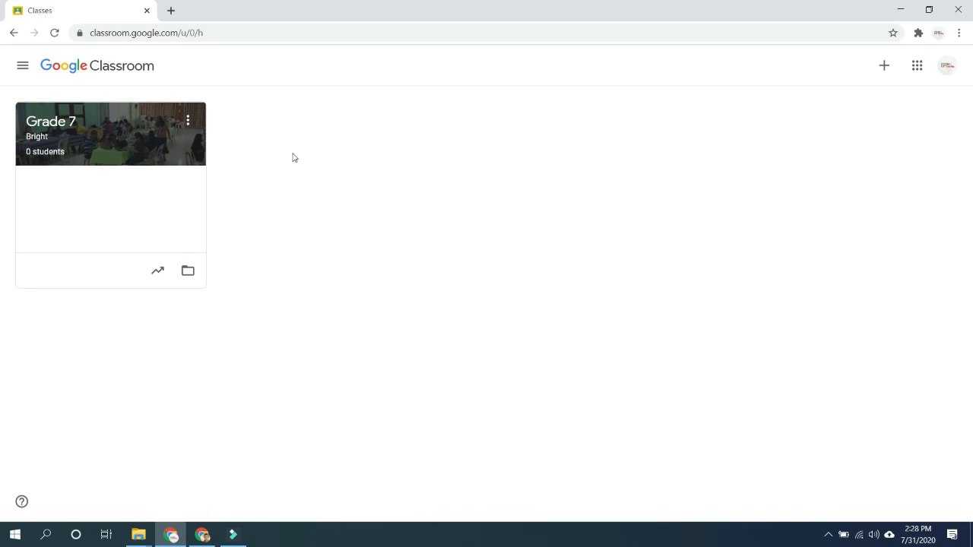
{"action": "mouse_move", "coordinate": [217, 222]}
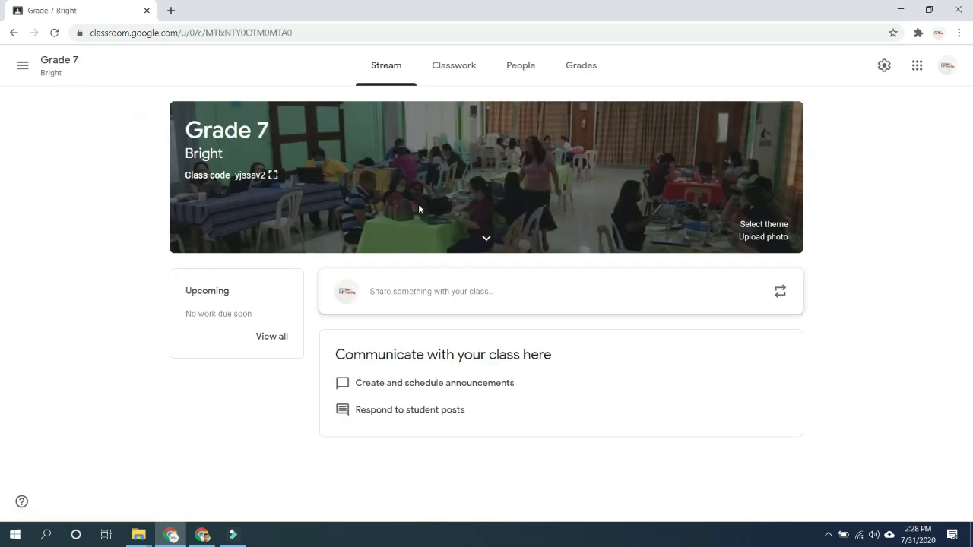
{"action": "mouse_move", "coordinate": [374, 131]}
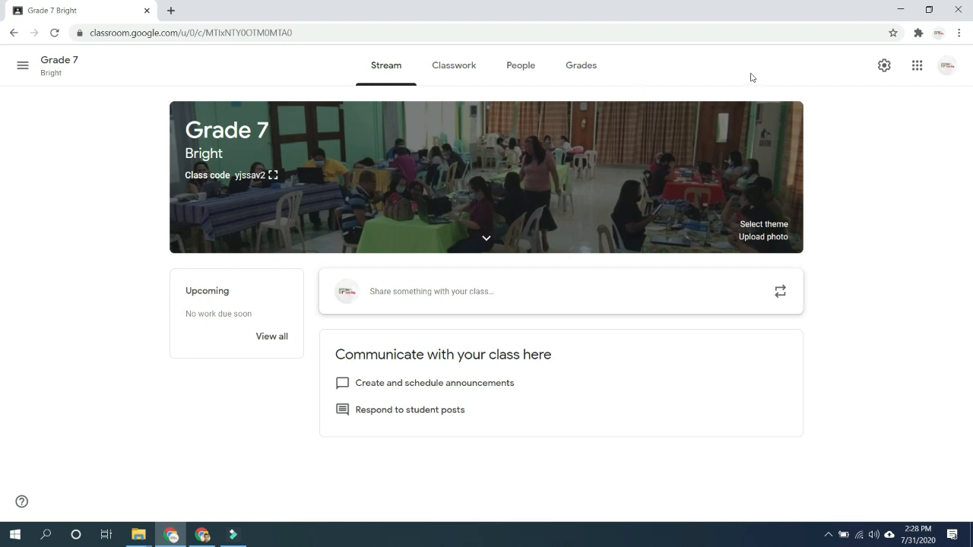
{"action": "mouse_move", "coordinate": [883, 65]}
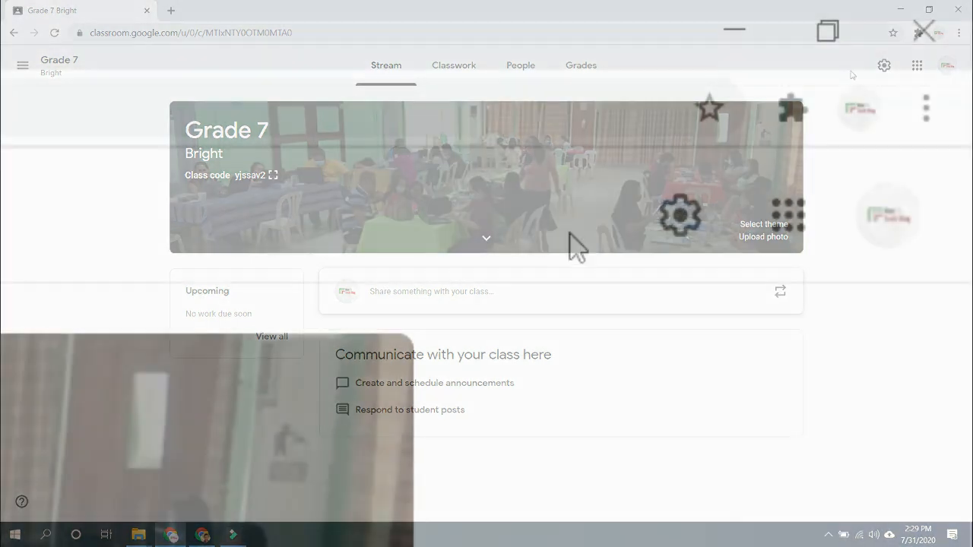
Open Grade 7 class settings and focus the Class name and Room fields.
{"action": "left_click", "coordinate": [883, 65]}
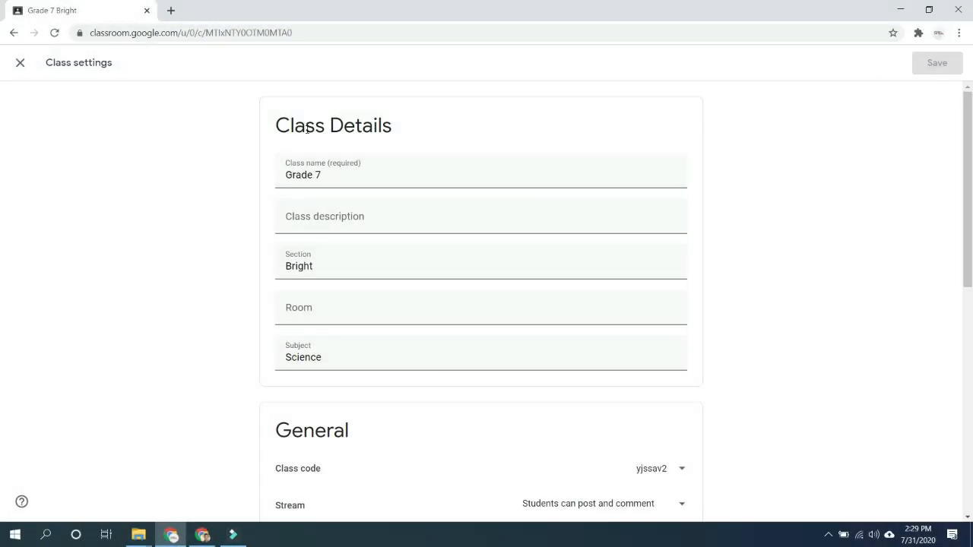
{"action": "left_click", "coordinate": [319, 174]}
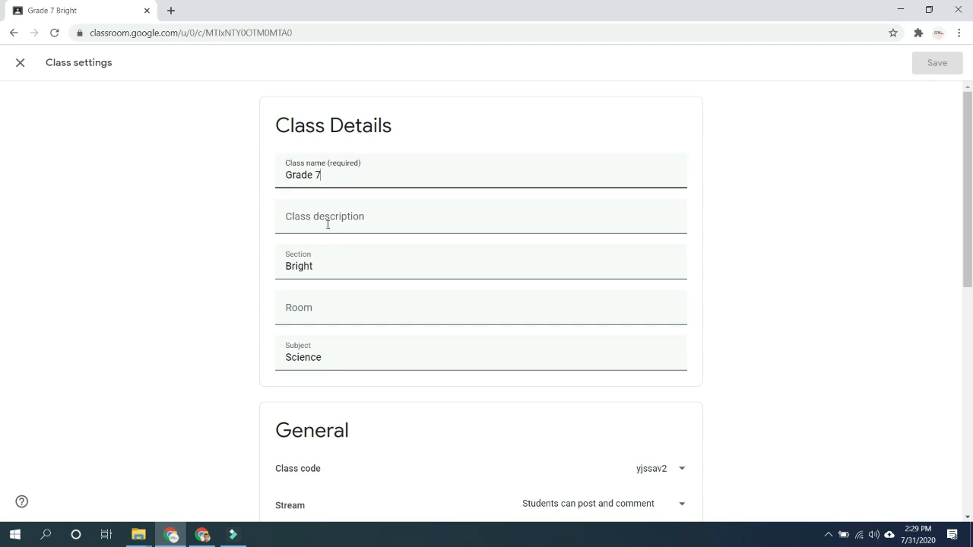
{"action": "left_click", "coordinate": [339, 251]}
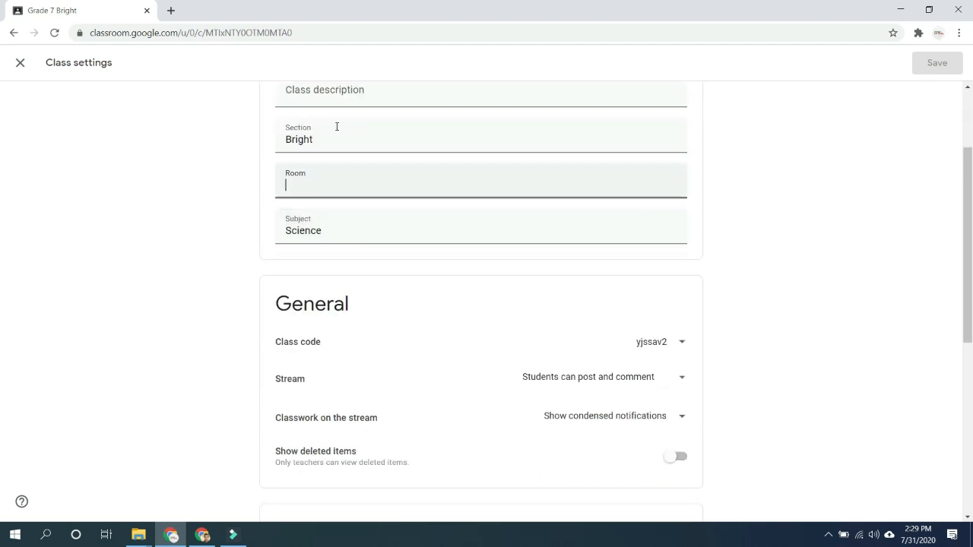
{"action": "scroll", "scroll_direction": "down", "scroll_amount": 3}
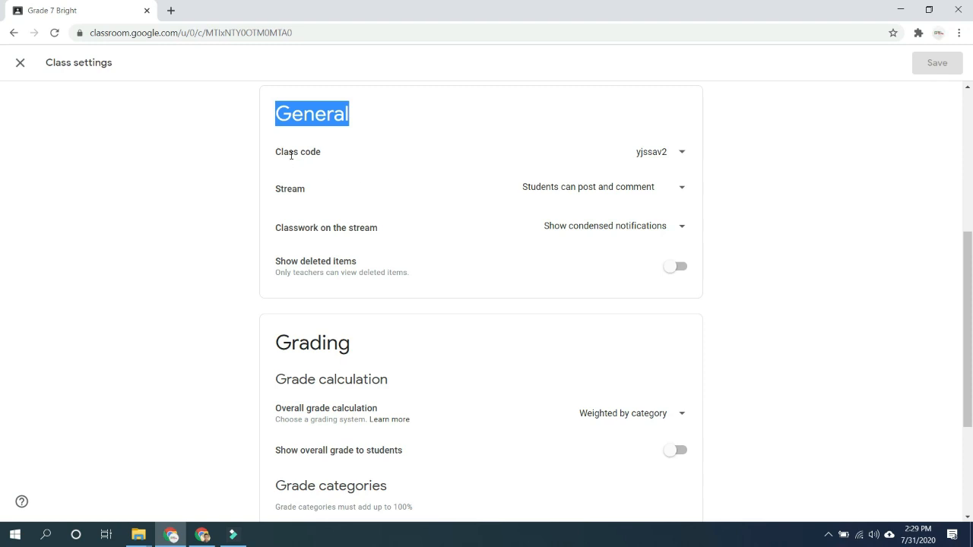
{"action": "mouse_move", "coordinate": [436, 221]}
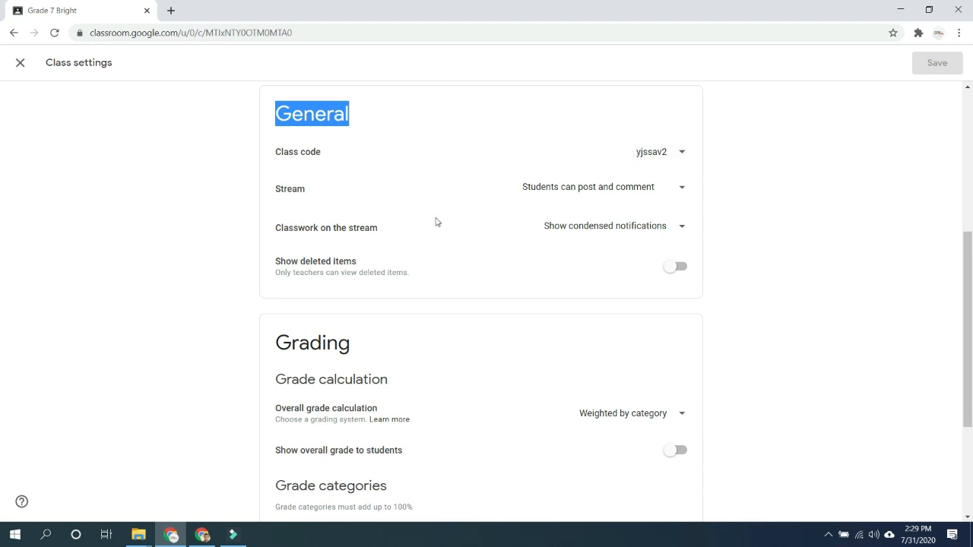
{"action": "mouse_move", "coordinate": [544, 187]}
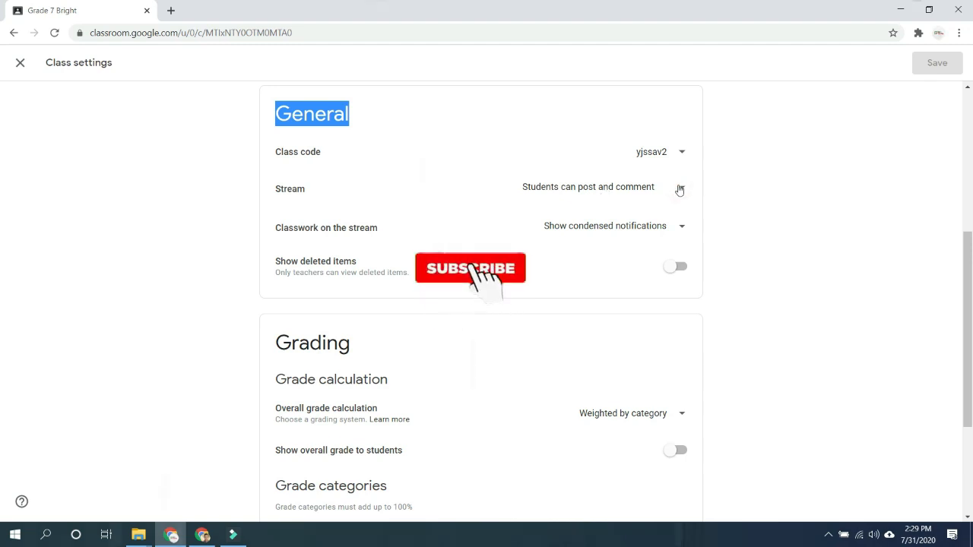
{"action": "left_click", "coordinate": [471, 267]}
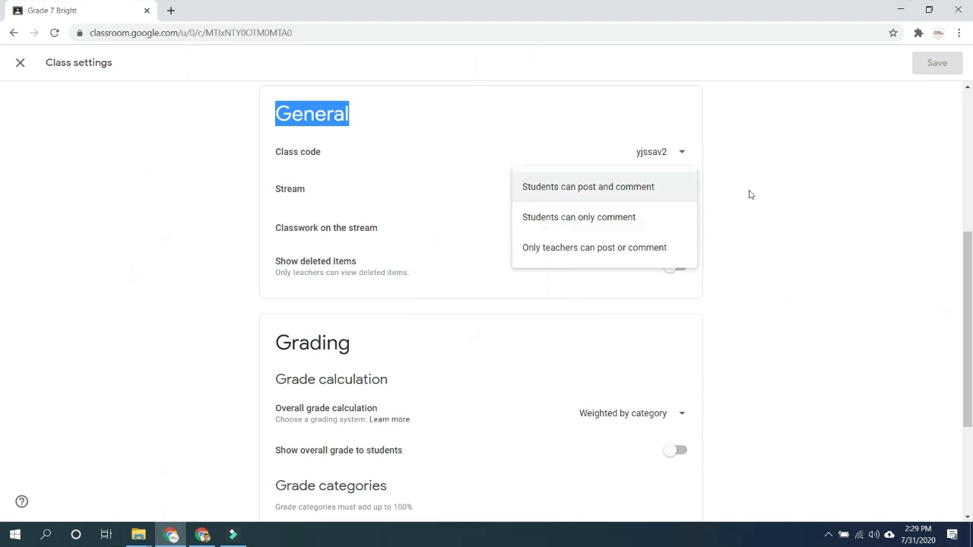
{"action": "left_click", "coordinate": [587, 186]}
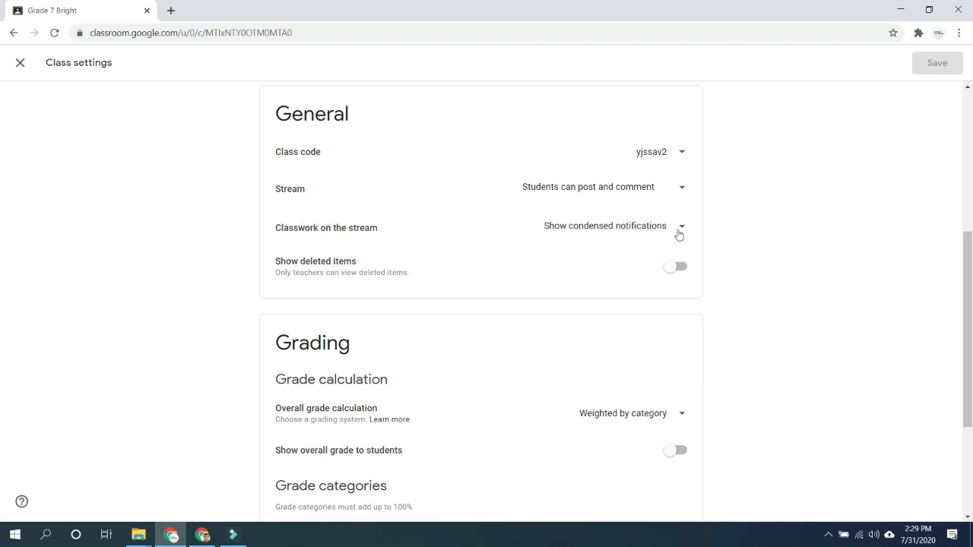
{"action": "left_click", "coordinate": [680, 227]}
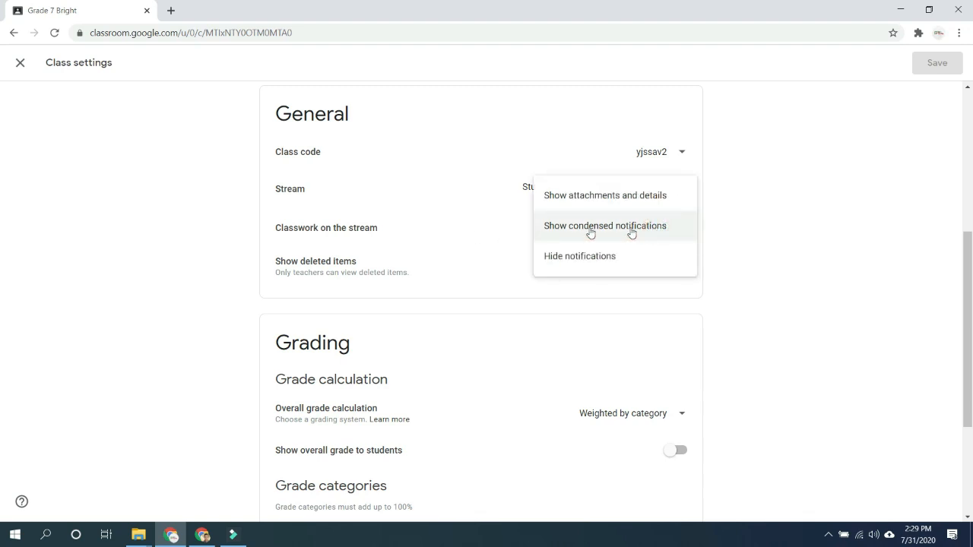
{"action": "mouse_move", "coordinate": [493, 232]}
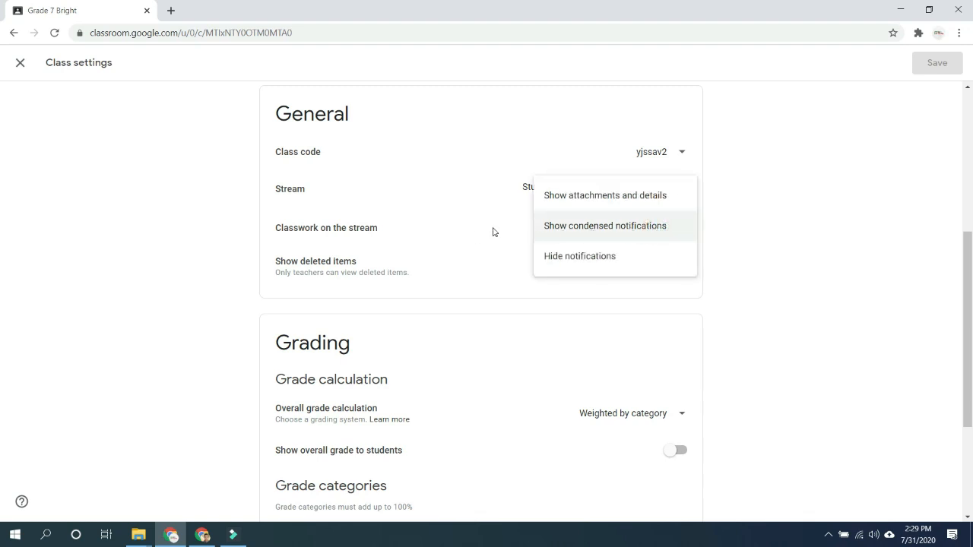
{"action": "left_click", "coordinate": [604, 225]}
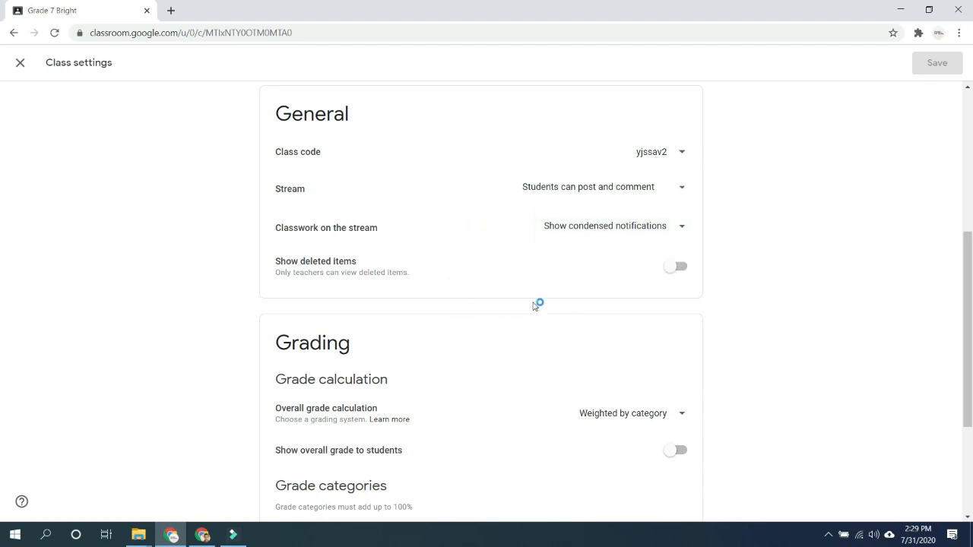
{"action": "mouse_move", "coordinate": [443, 279]}
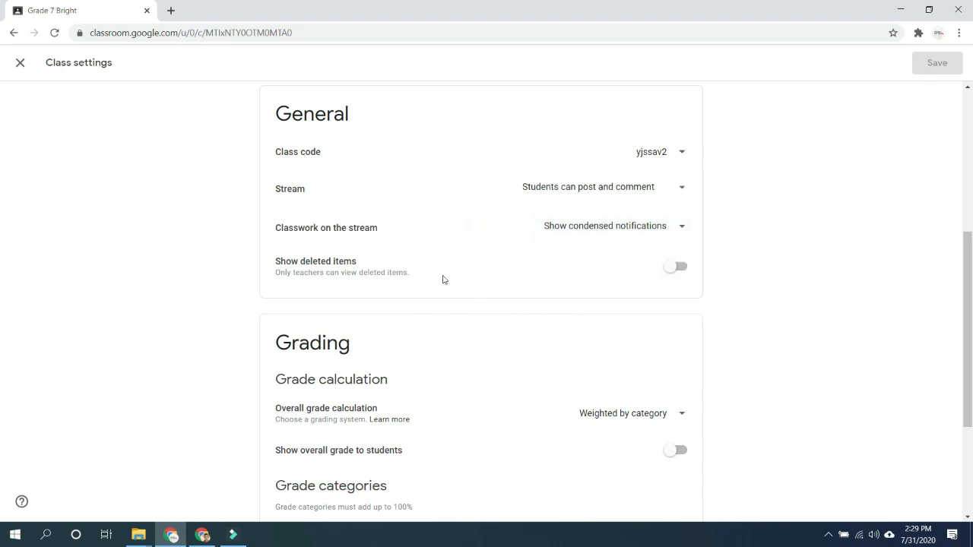
{"action": "mouse_move", "coordinate": [487, 283]}
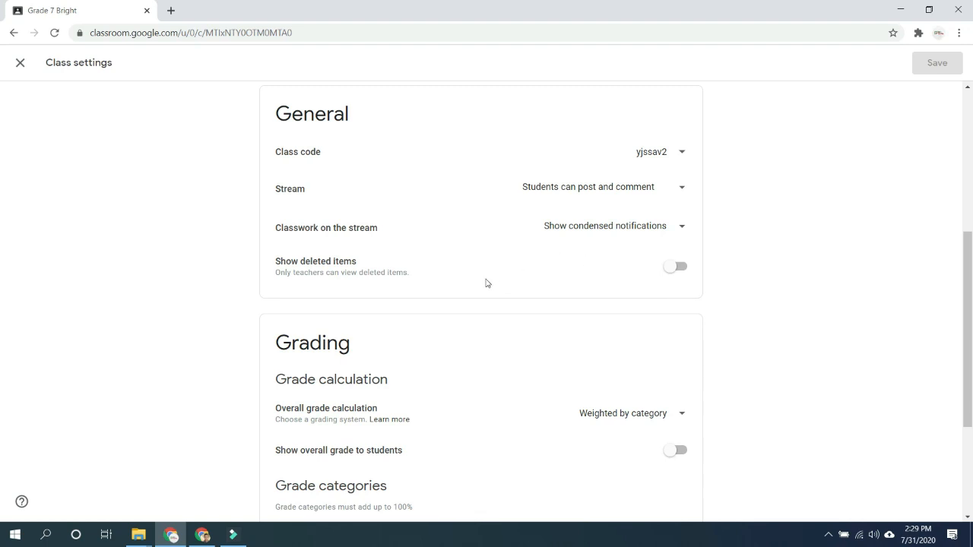
Set Overall grade calculation to Weighted by category, then begin deleting the Written category.
{"action": "scroll", "scroll_direction": "down", "scroll_amount": 3}
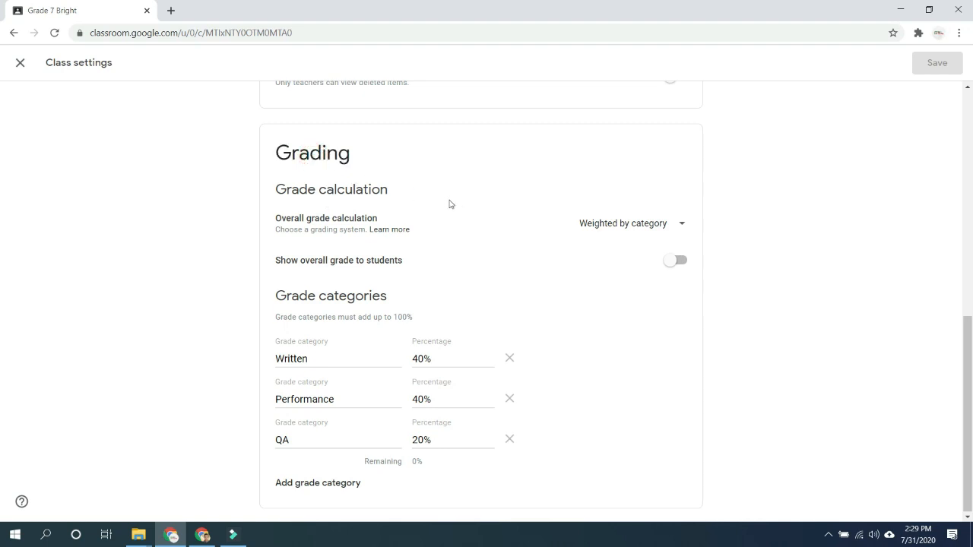
{"action": "mouse_move", "coordinate": [524, 252]}
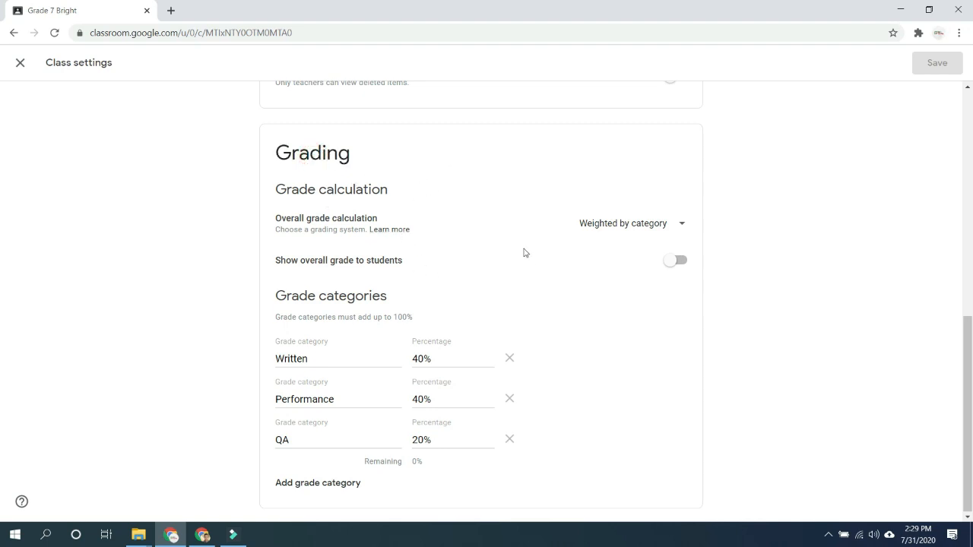
{"action": "left_click", "coordinate": [631, 223]}
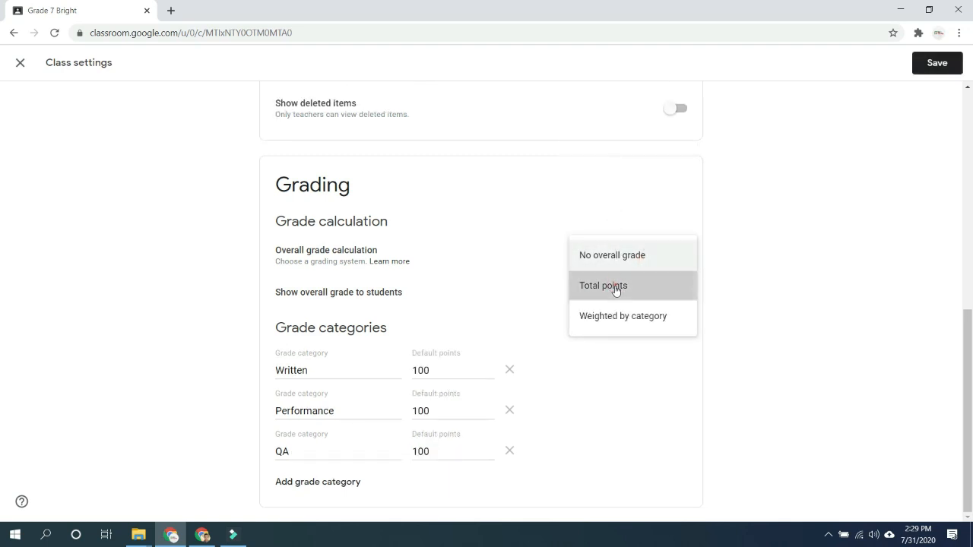
{"action": "left_click", "coordinate": [623, 316]}
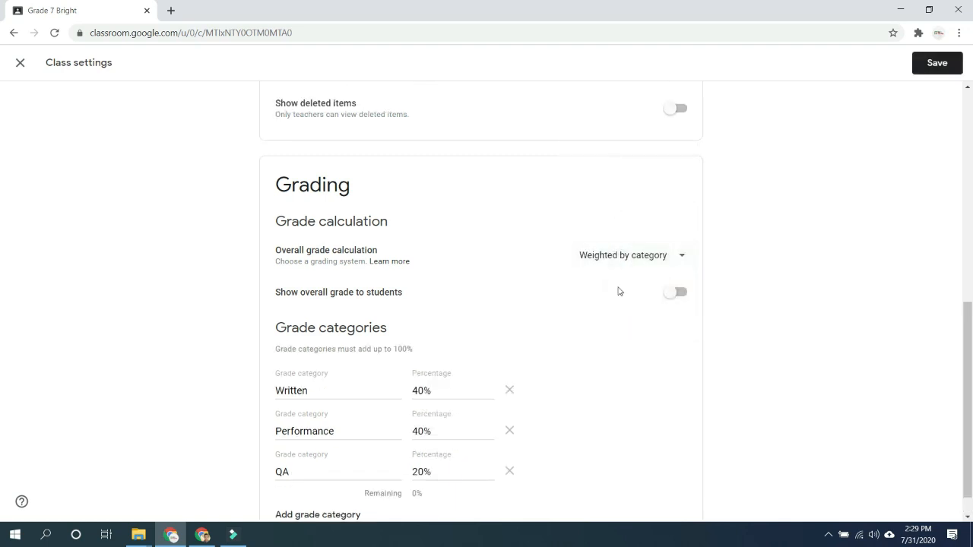
{"action": "left_click", "coordinate": [630, 255]}
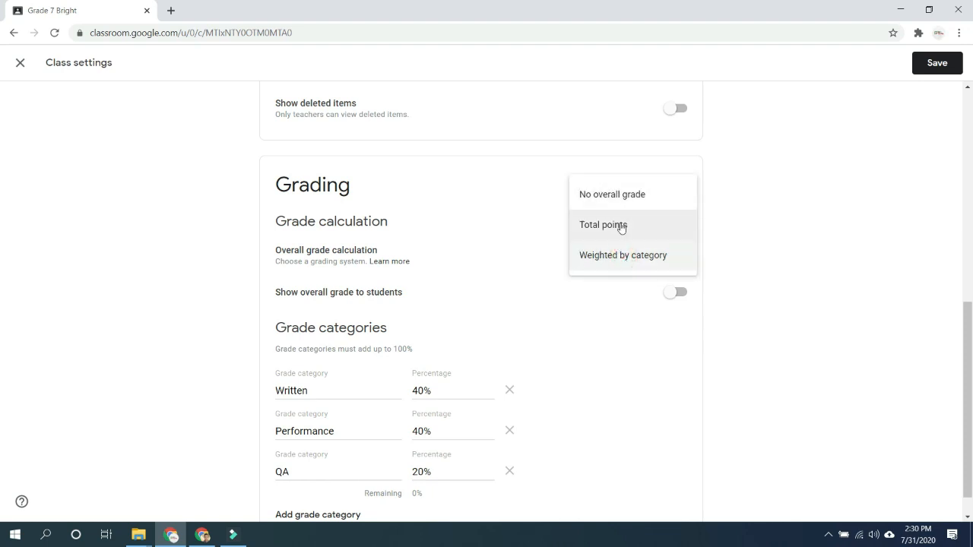
{"action": "left_click", "coordinate": [623, 254]}
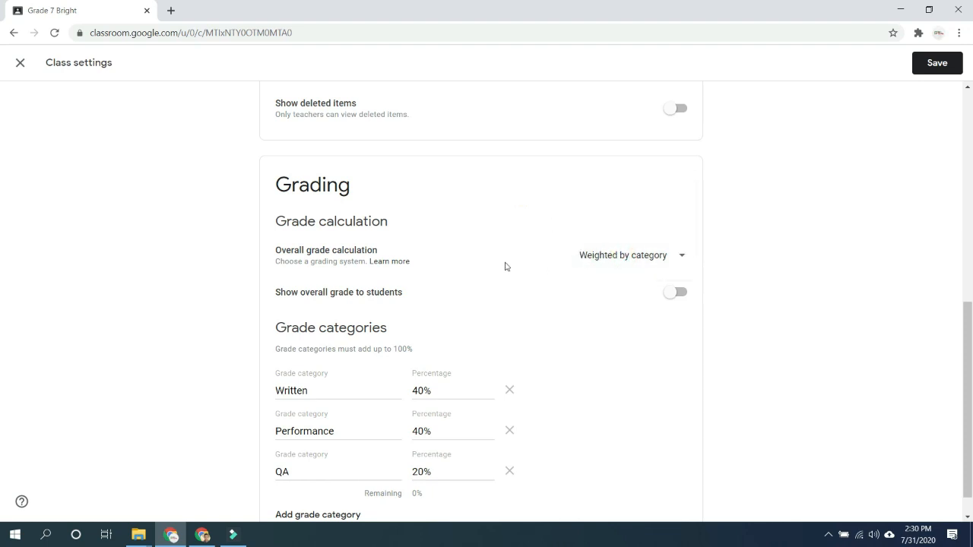
{"action": "left_click", "coordinate": [631, 255]}
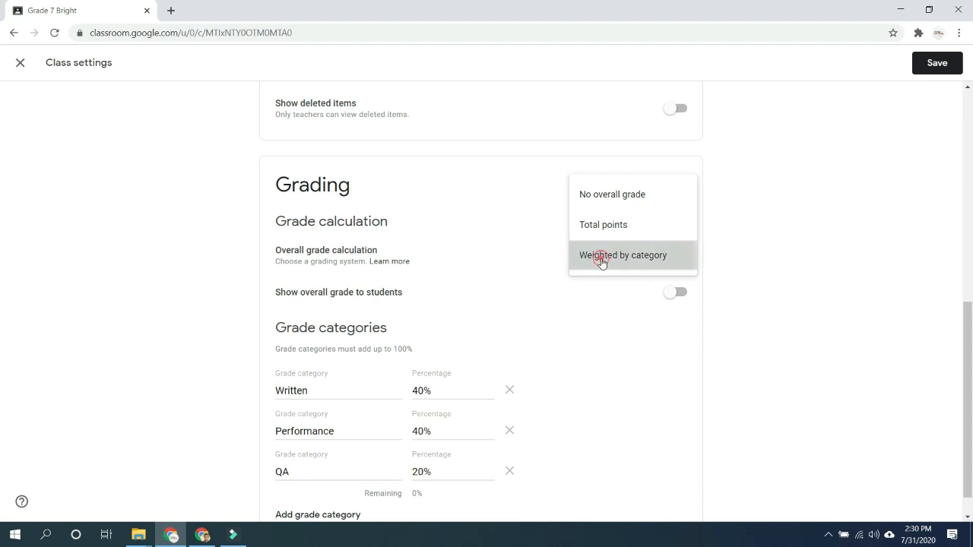
{"action": "left_click", "coordinate": [624, 255]}
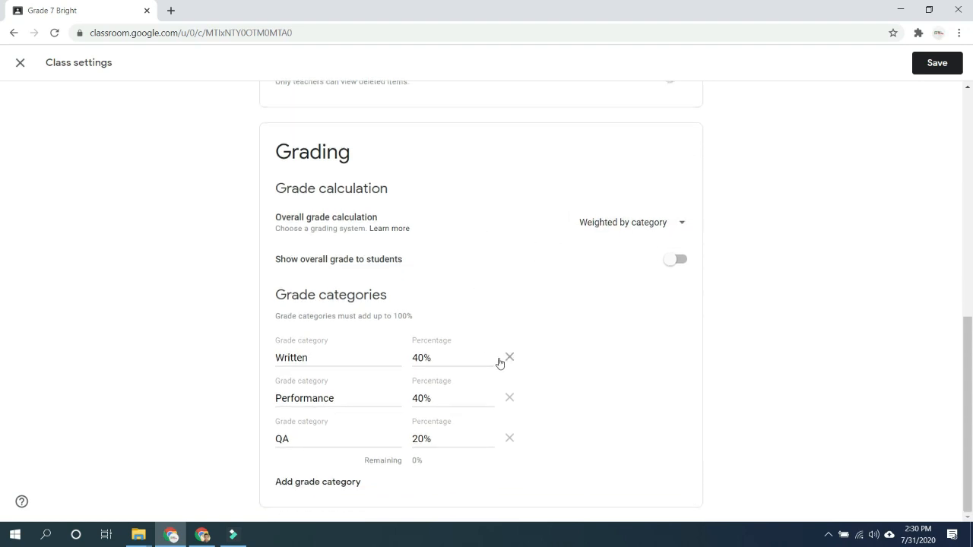
{"action": "left_click", "coordinate": [510, 355]}
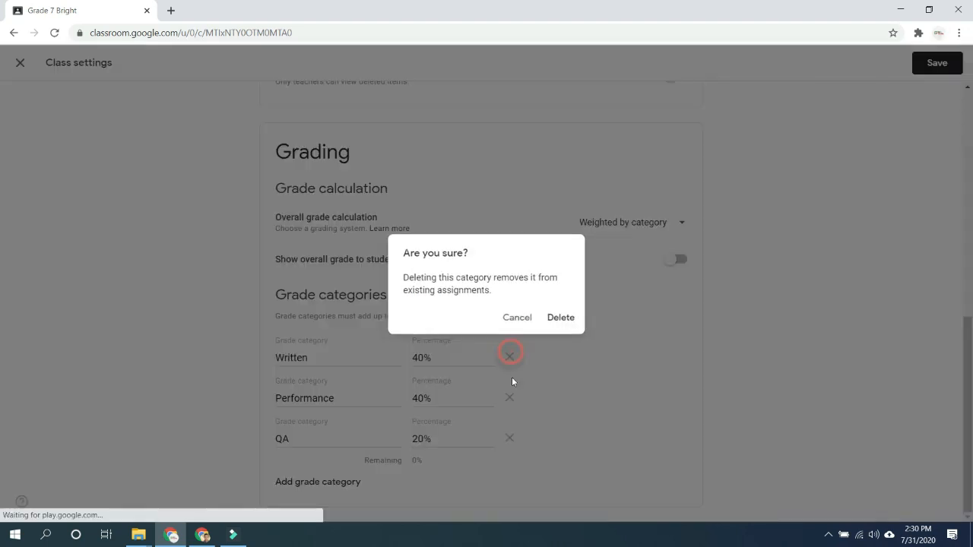
Confirm deletion of the Written, Performance and QA grade categories.
{"action": "left_click", "coordinate": [560, 317]}
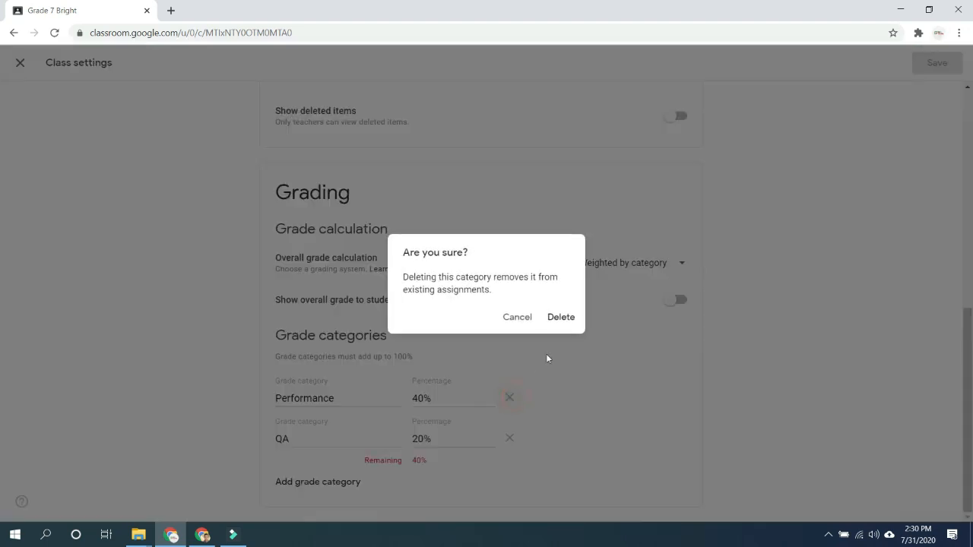
{"action": "left_click", "coordinate": [560, 317]}
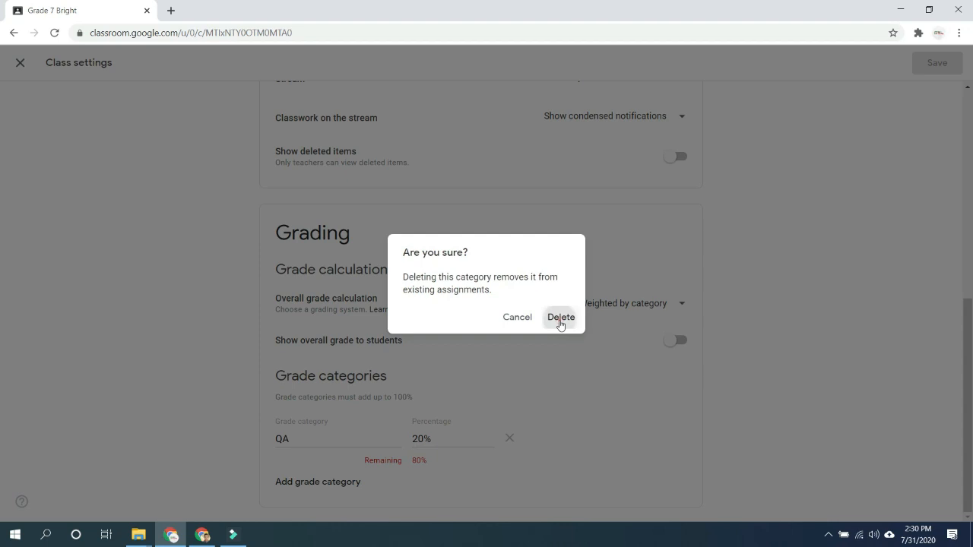
{"action": "left_click", "coordinate": [560, 317]}
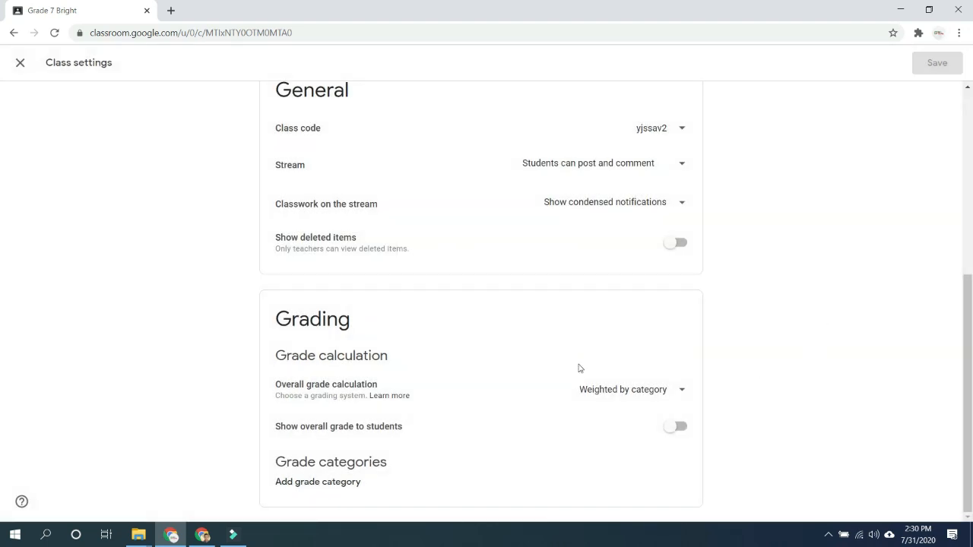
{"action": "mouse_move", "coordinate": [393, 463]}
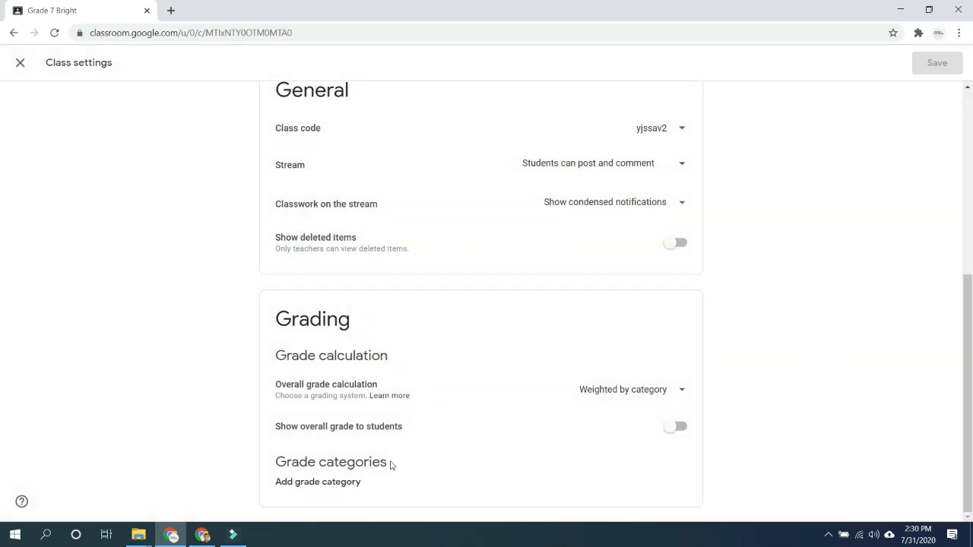
{"action": "left_click", "coordinate": [646, 388]}
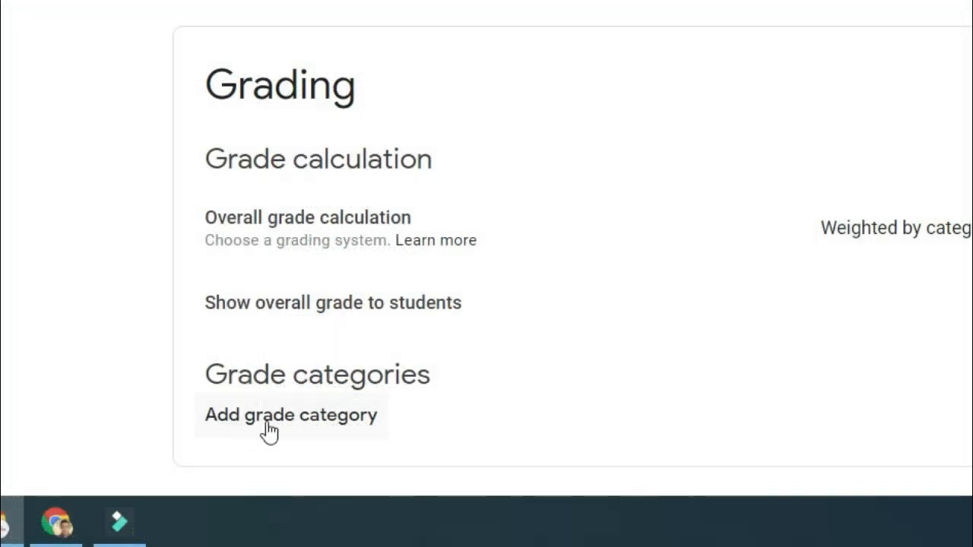
{"action": "mouse_move", "coordinate": [284, 426]}
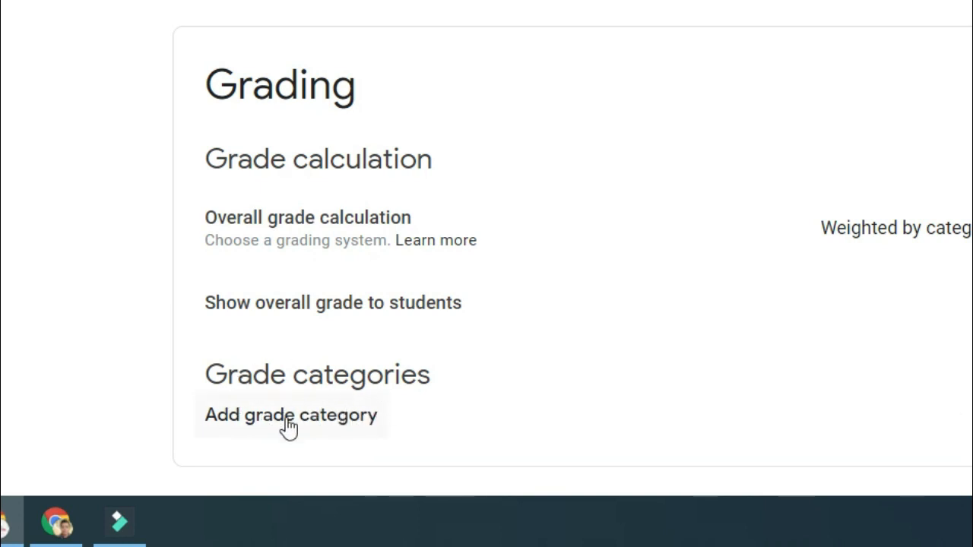
Add grade categories Written 40%, Performance 40% and QA 20%.
{"action": "left_click", "coordinate": [286, 427]}
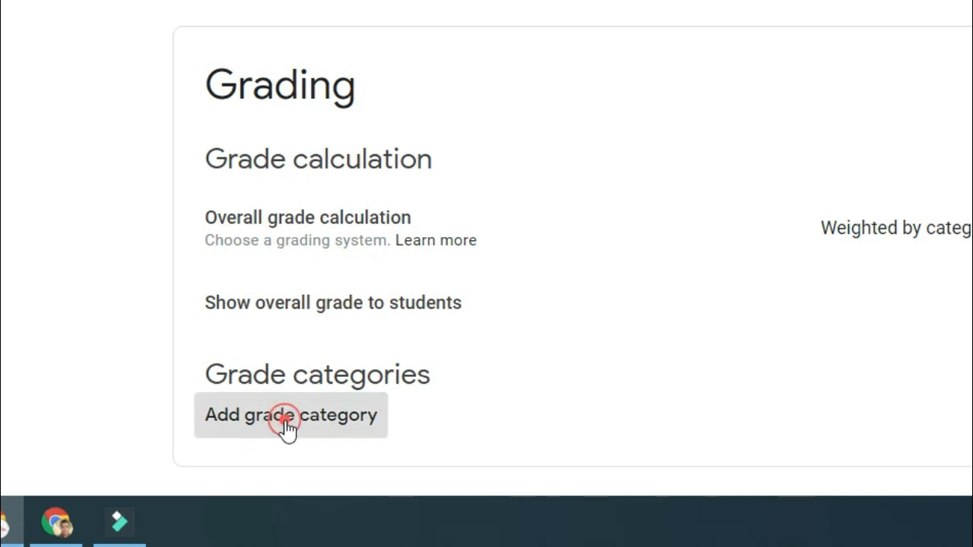
{"action": "left_click", "coordinate": [289, 417]}
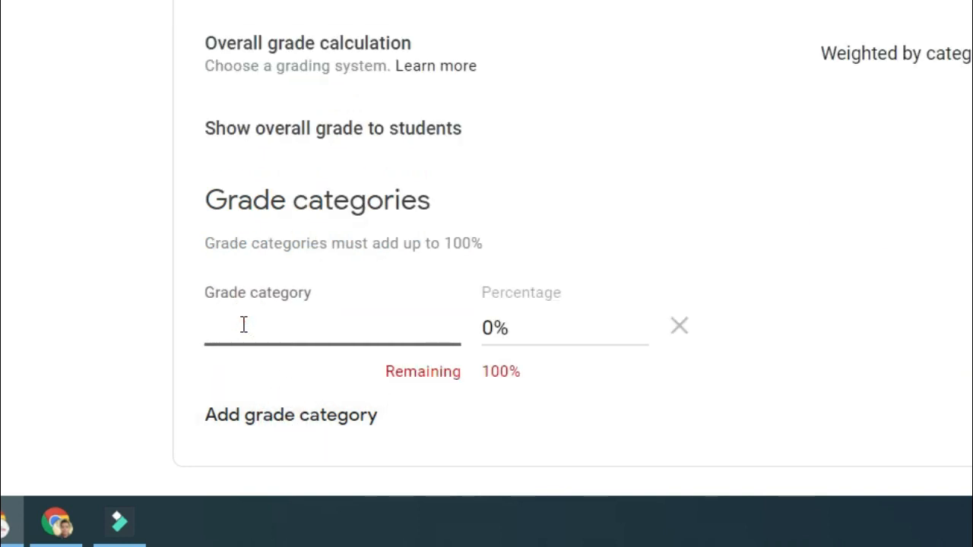
{"action": "type", "text": "Written"}
{"action": "left_click", "coordinate": [565, 328]}
{"action": "type", "text": "20"}
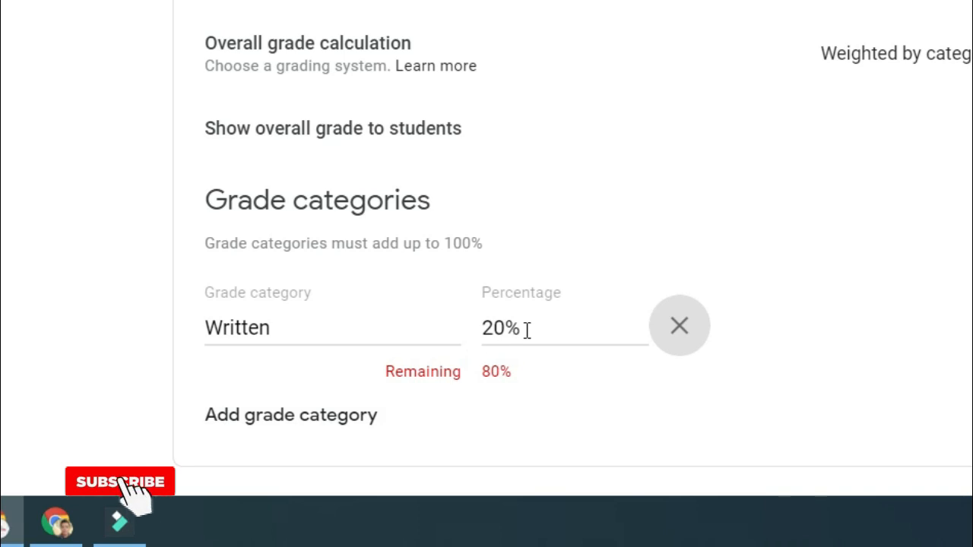
{"action": "type", "text": "40"}
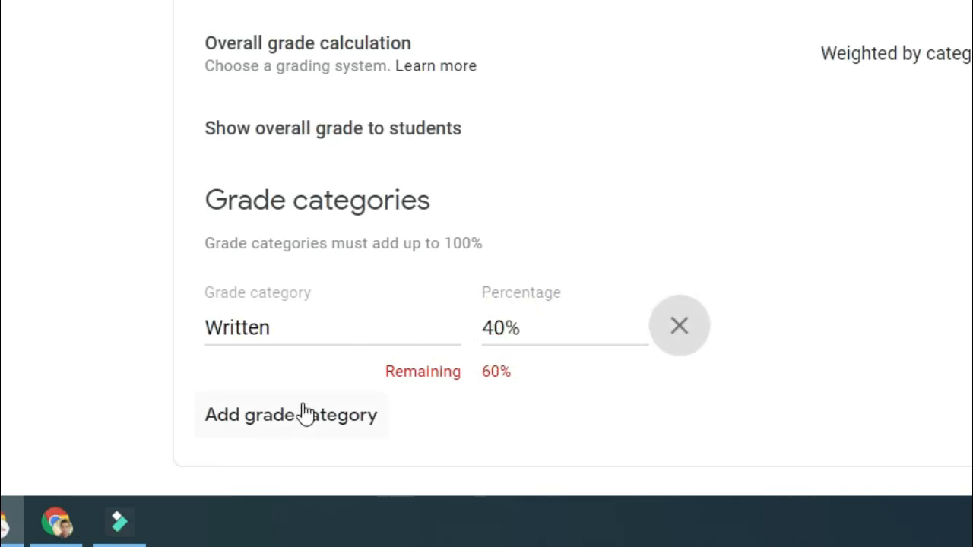
{"action": "left_click", "coordinate": [314, 415]}
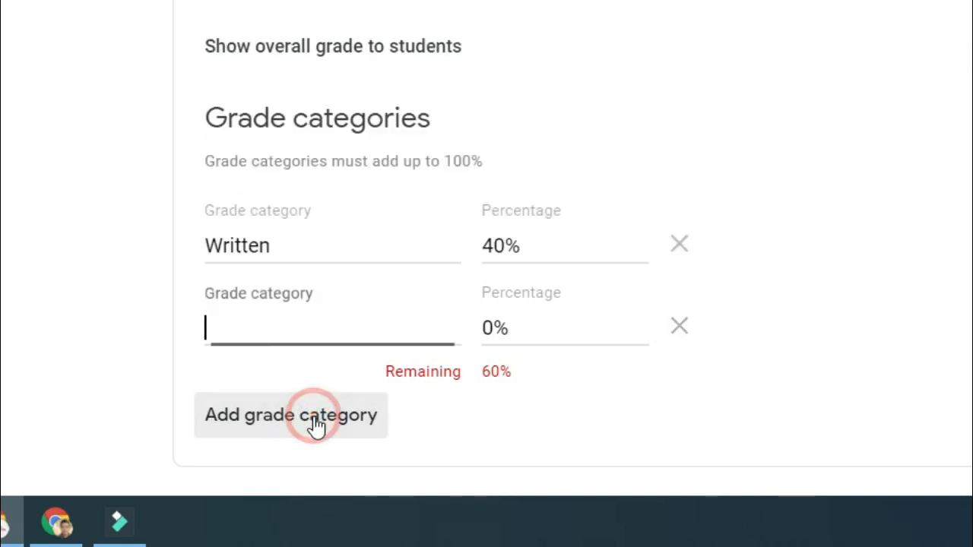
{"action": "type", "text": "Performance"}
{"action": "left_click", "coordinate": [564, 328]}
{"action": "type", "text": "40"}
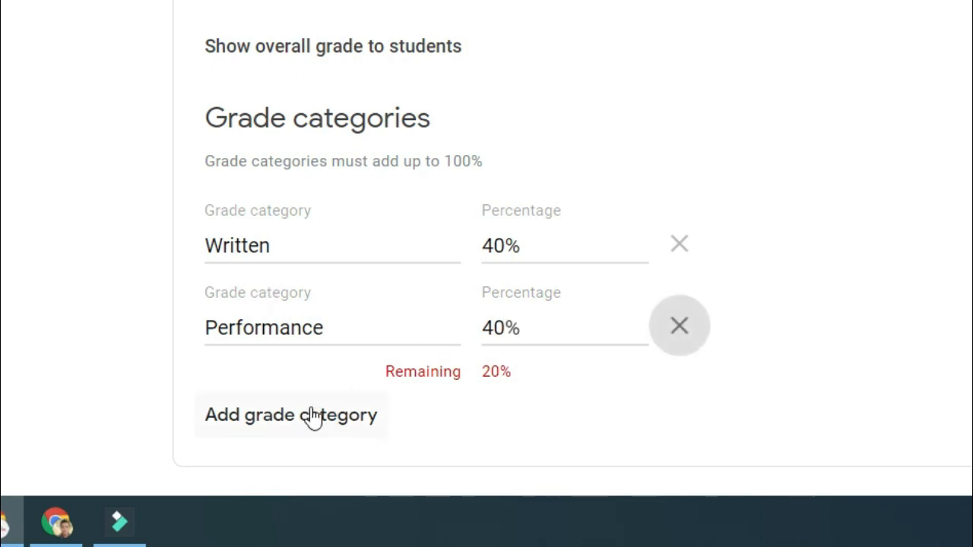
{"action": "left_click", "coordinate": [291, 415]}
{"action": "type", "text": "QA"}
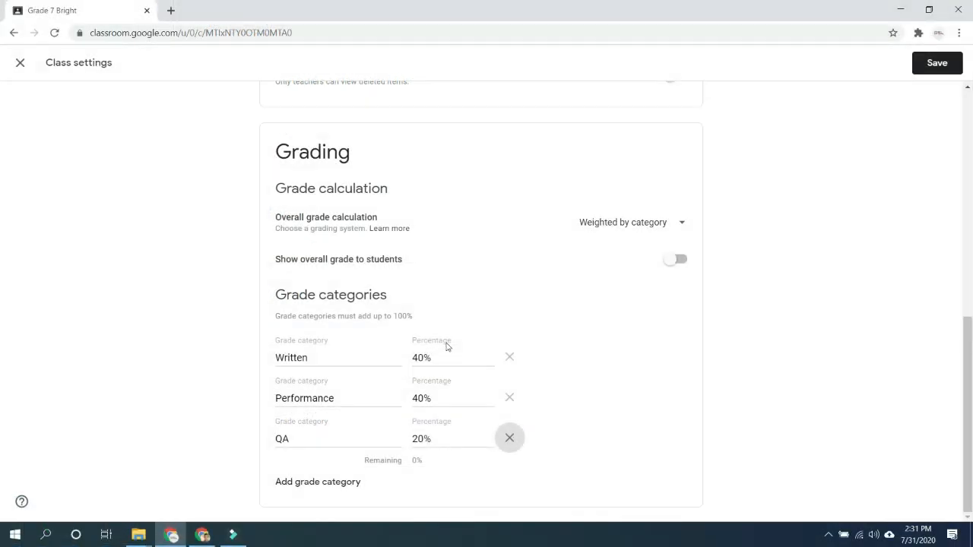
{"action": "mouse_move", "coordinate": [623, 266]}
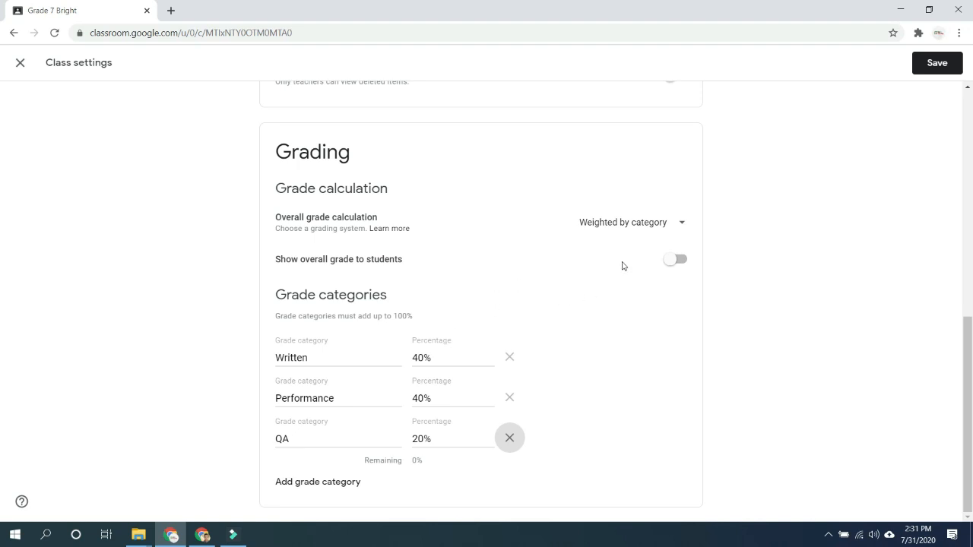
{"action": "mouse_move", "coordinate": [314, 263]}
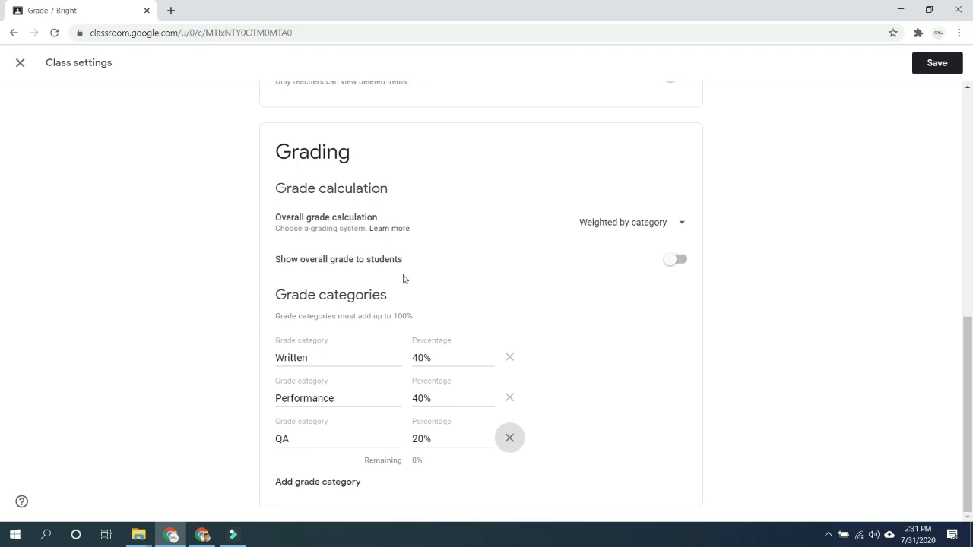
{"action": "mouse_move", "coordinate": [446, 266]}
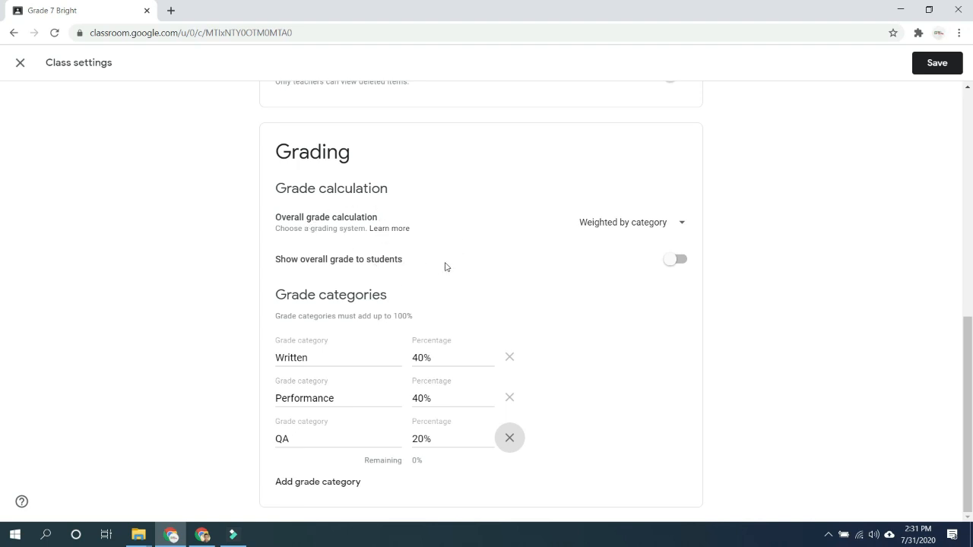
{"action": "mouse_move", "coordinate": [590, 257]}
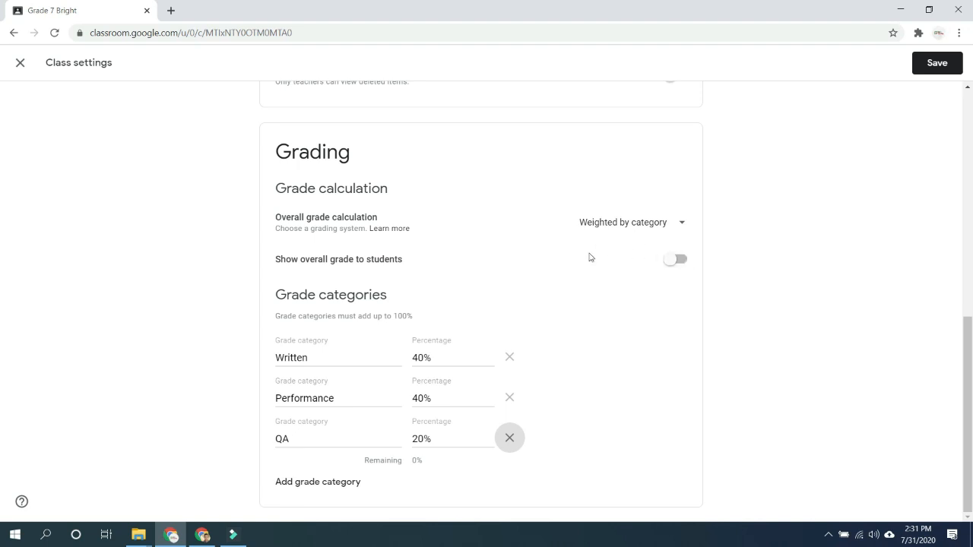
Switch on the 'Show overall grade to students' toggle.
{"action": "left_click", "coordinate": [668, 259]}
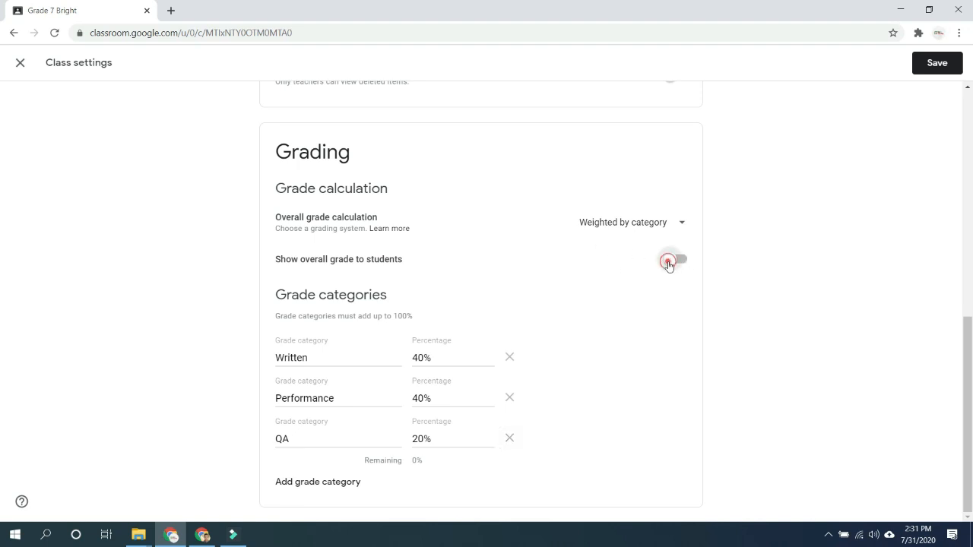
{"action": "left_click", "coordinate": [668, 259]}
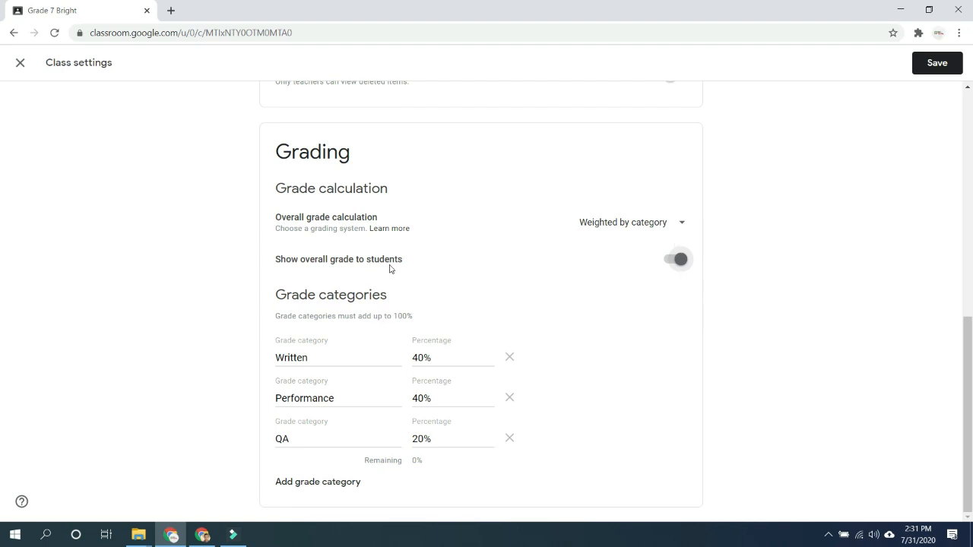
{"action": "mouse_move", "coordinate": [533, 294]}
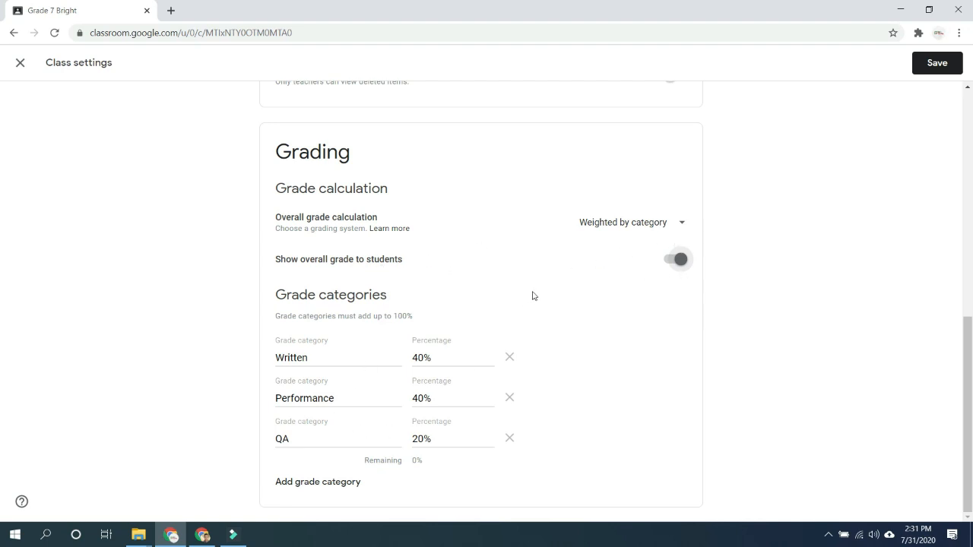
{"action": "mouse_move", "coordinate": [377, 200]}
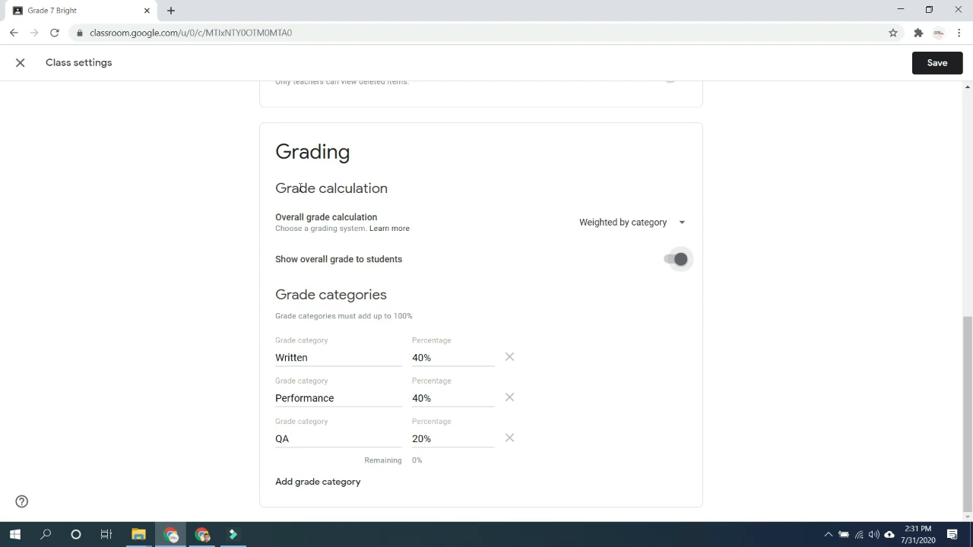
{"action": "mouse_move", "coordinate": [357, 218]}
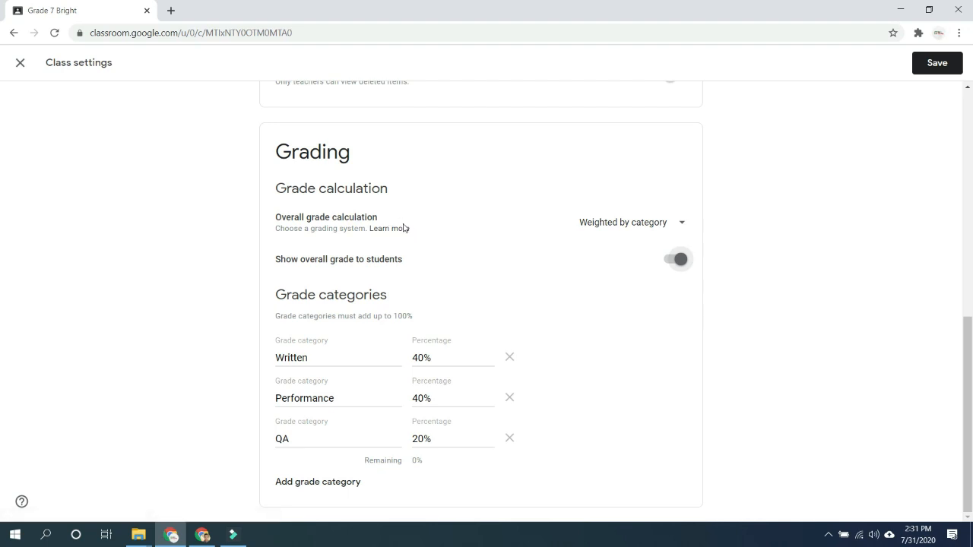
{"action": "mouse_move", "coordinate": [298, 187]}
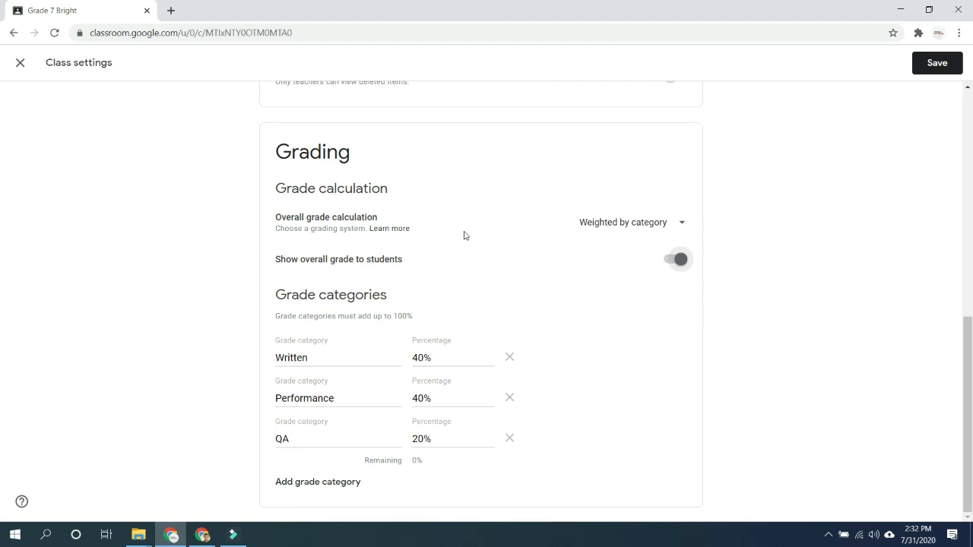
{"action": "mouse_move", "coordinate": [936, 63]}
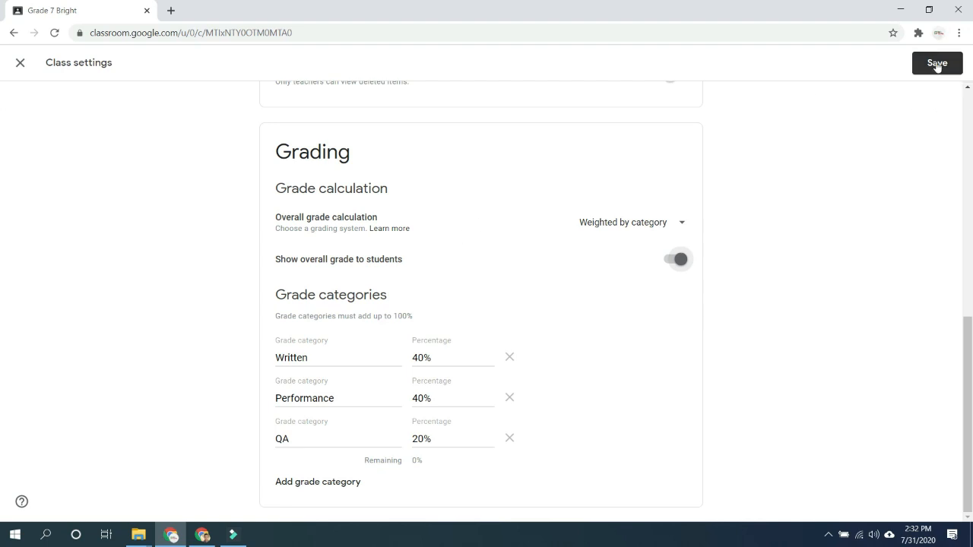
Save the class settings and go back to the Grade 7 Bright stream.
{"action": "left_click", "coordinate": [937, 62]}
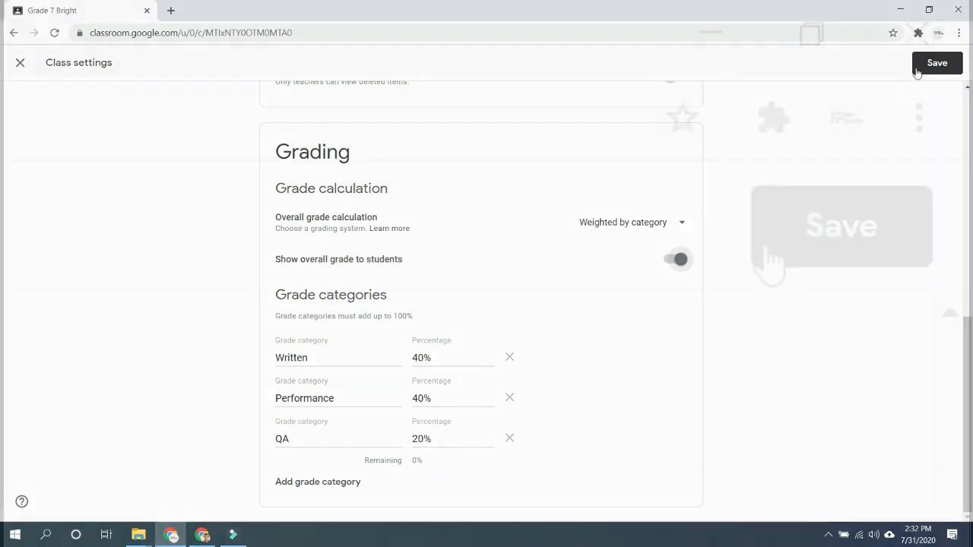
{"action": "left_click", "coordinate": [936, 62]}
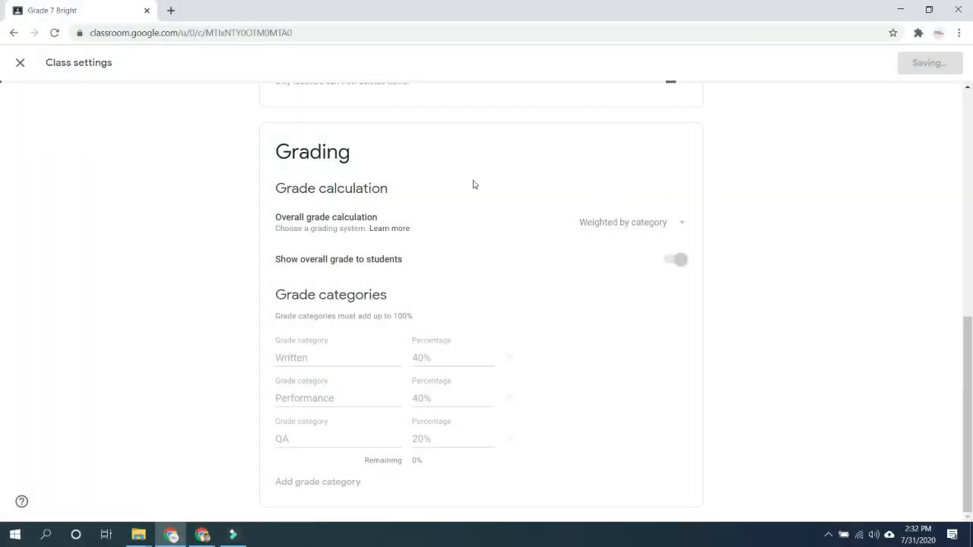
{"action": "left_click", "coordinate": [19, 63]}
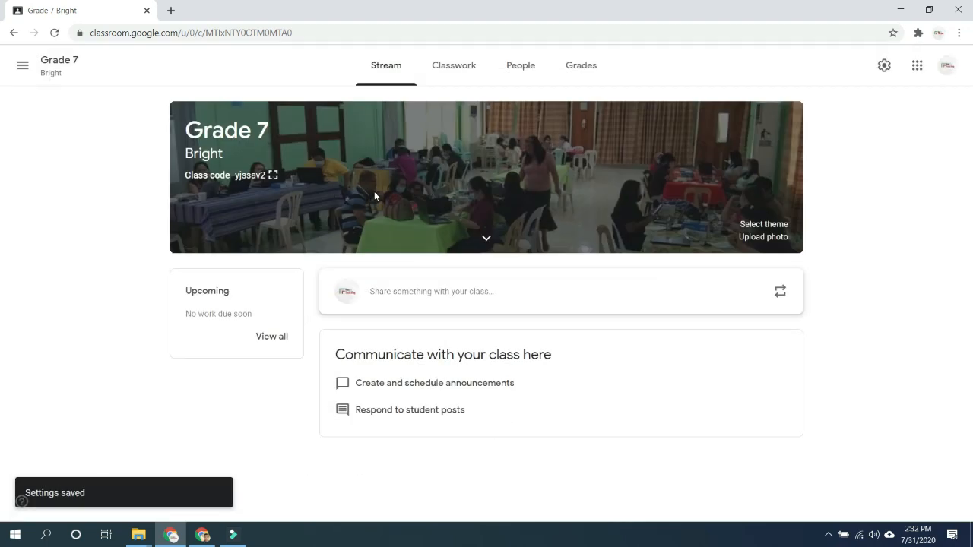
{"action": "mouse_move", "coordinate": [460, 249]}
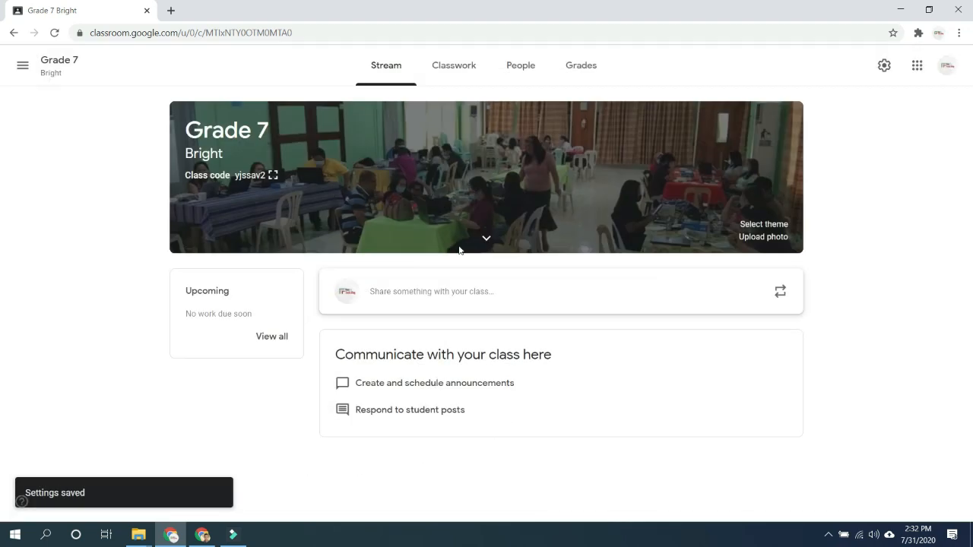